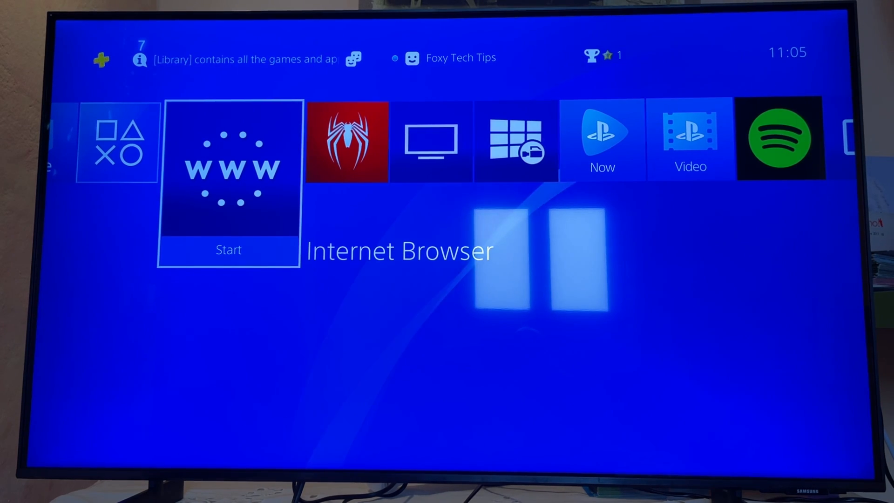
Move from the home content row up to the function area and reach Settings.
{"action": "left_click", "coordinate": [228, 171]}
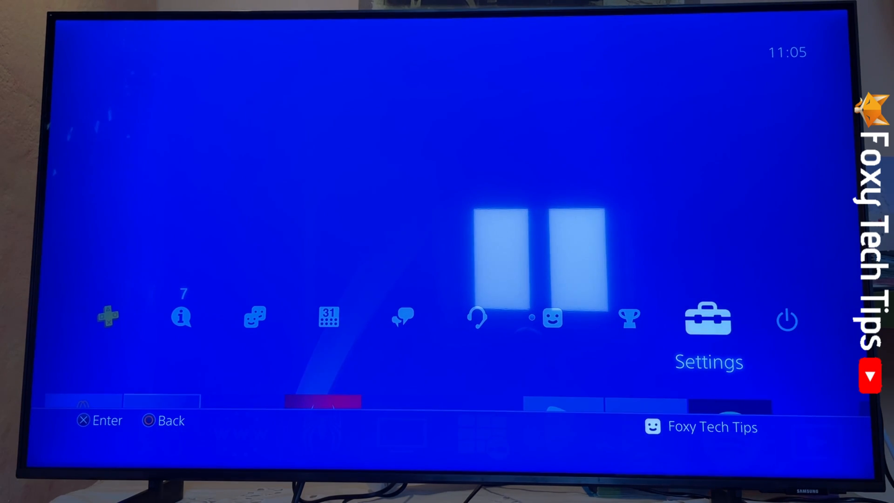
Enter Settings and move through its list to Account Management.
{"action": "left_click", "coordinate": [707, 318]}
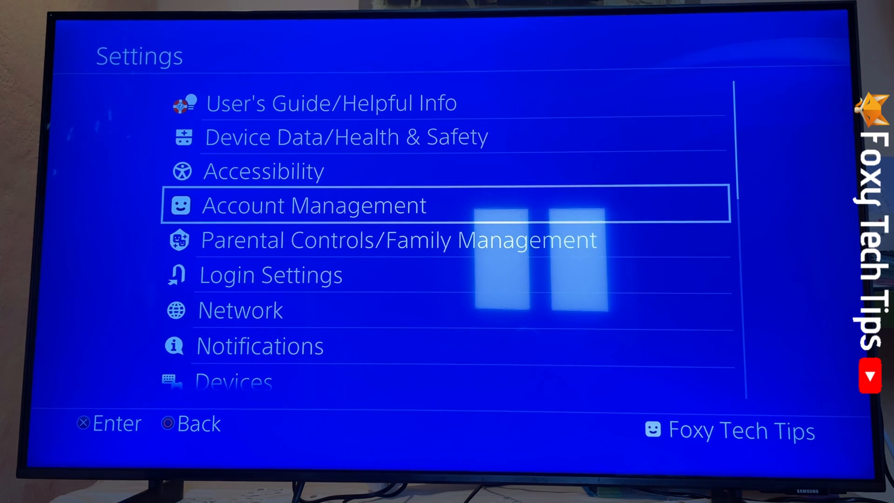
{"action": "key", "text": "up"}
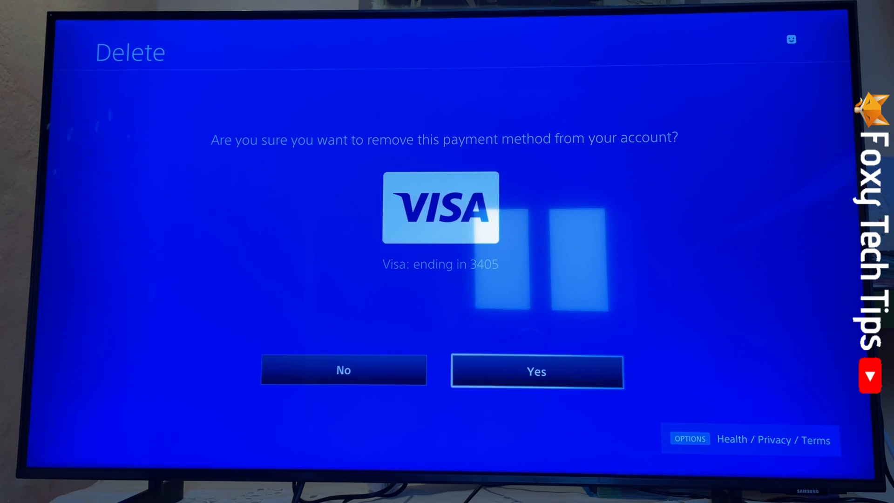
Confirm deleting the saved Visa card and review the remaining Add PayPal / Add Card options.
{"action": "left_click", "coordinate": [536, 370]}
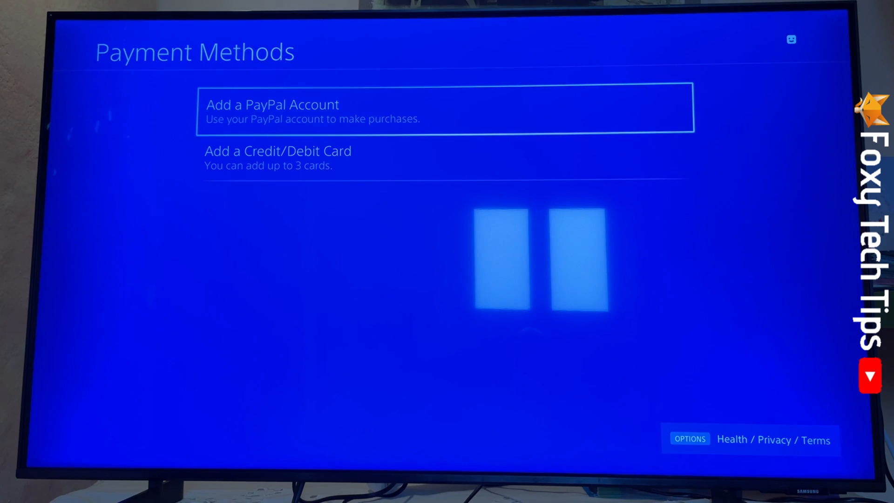
{"action": "key", "text": "Down"}
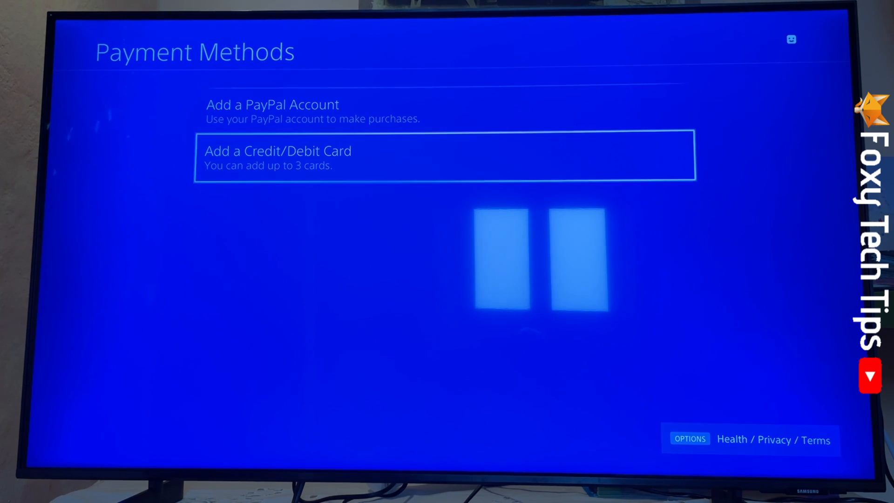
{"action": "key", "text": "up"}
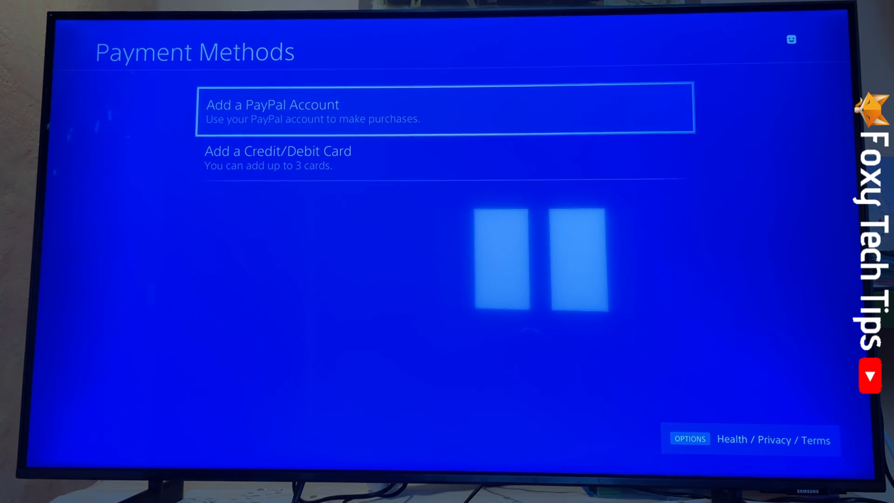